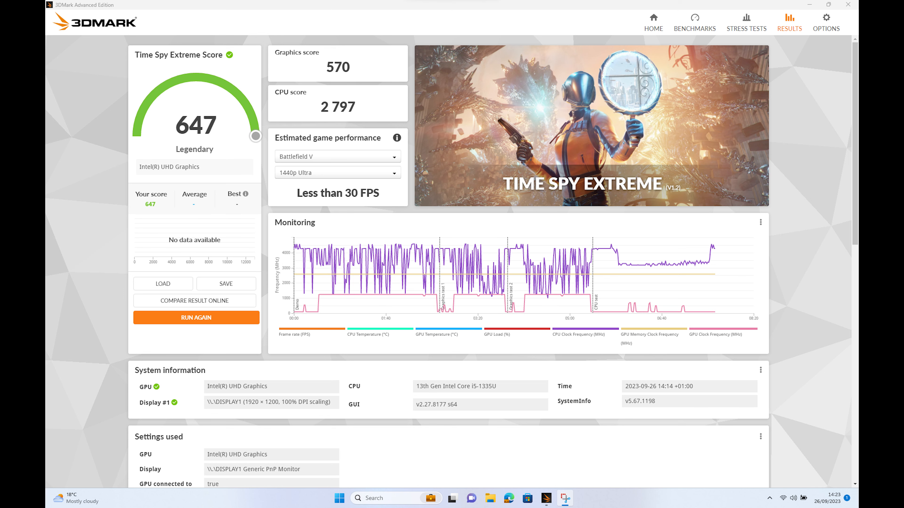
- Switch the browser from the football live page to a 4K YouTube video and hover Quick CPU's Essential CPU Data graphs
left_click(554, 498)
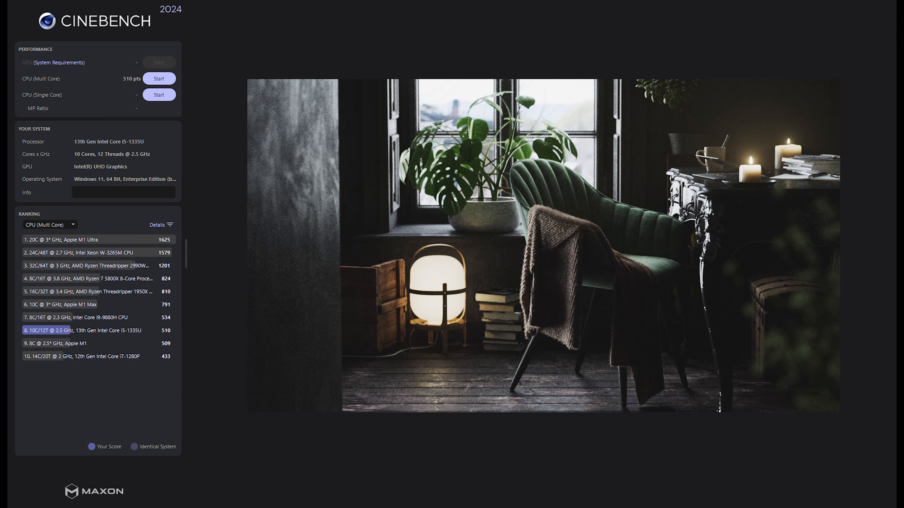
left_click(159, 95)
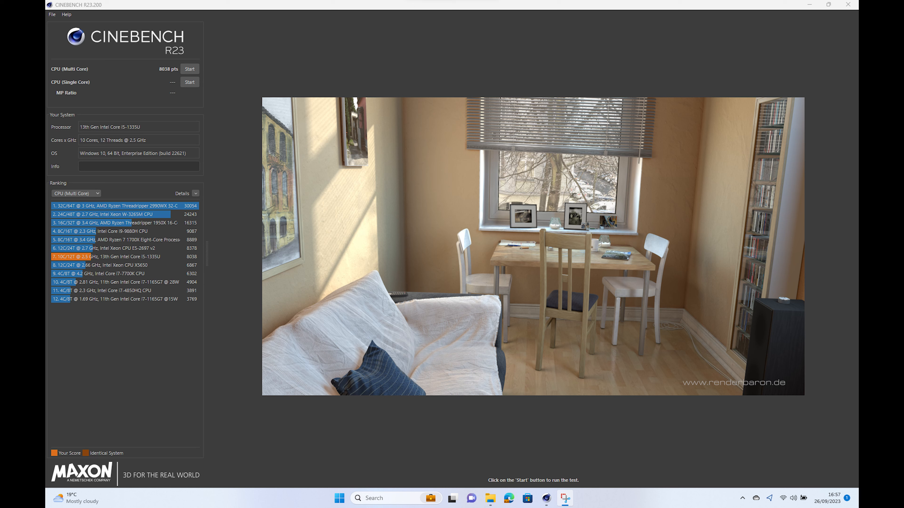
left_click(189, 82)
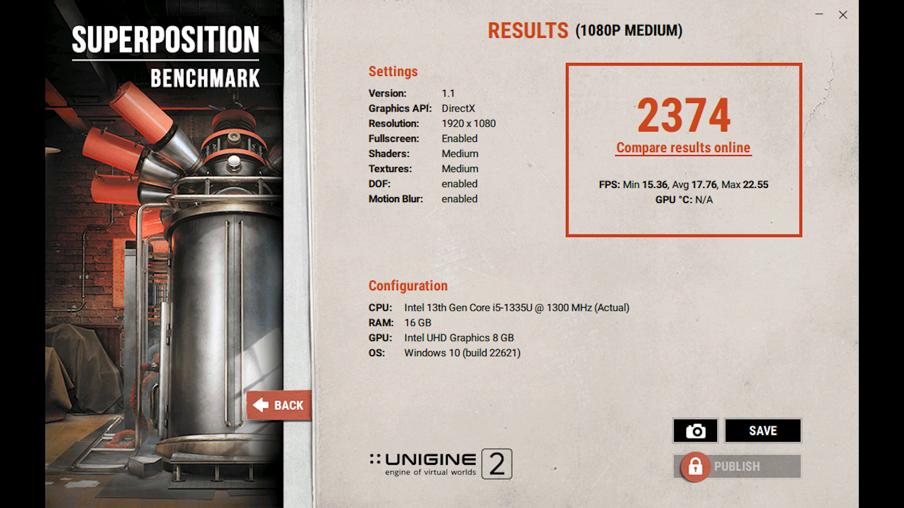
left_click(682, 148)
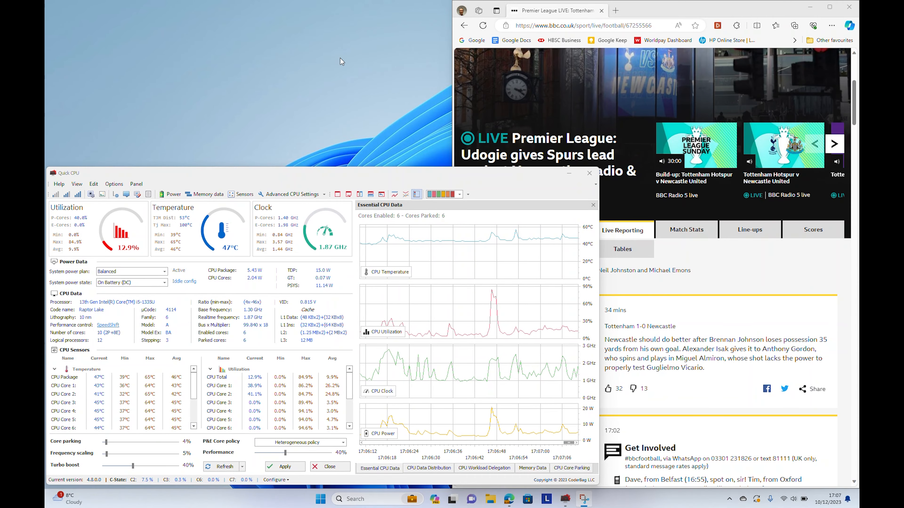
mouse_move(464, 433)
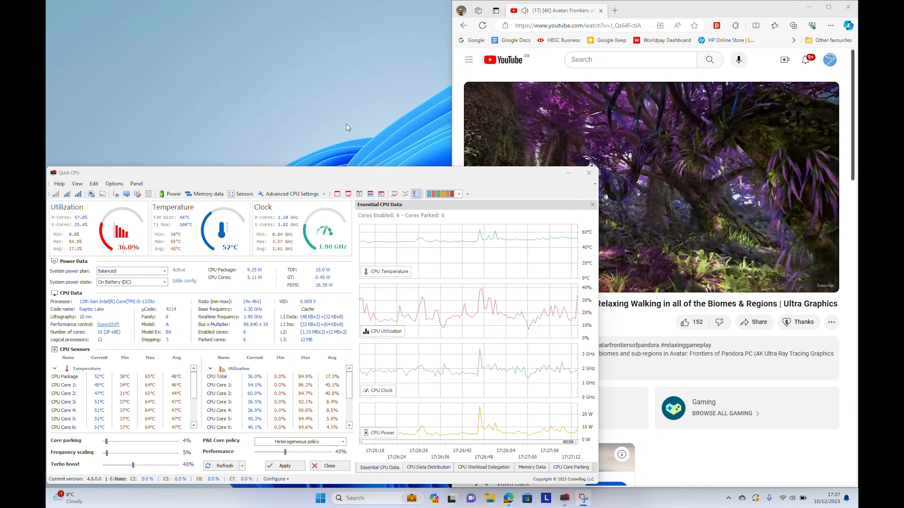
mouse_move(462, 267)
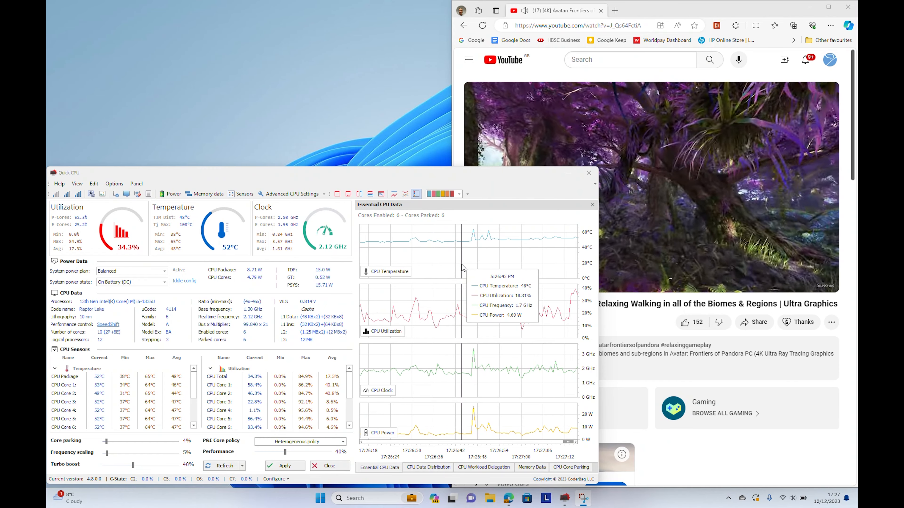
mouse_move(494, 357)
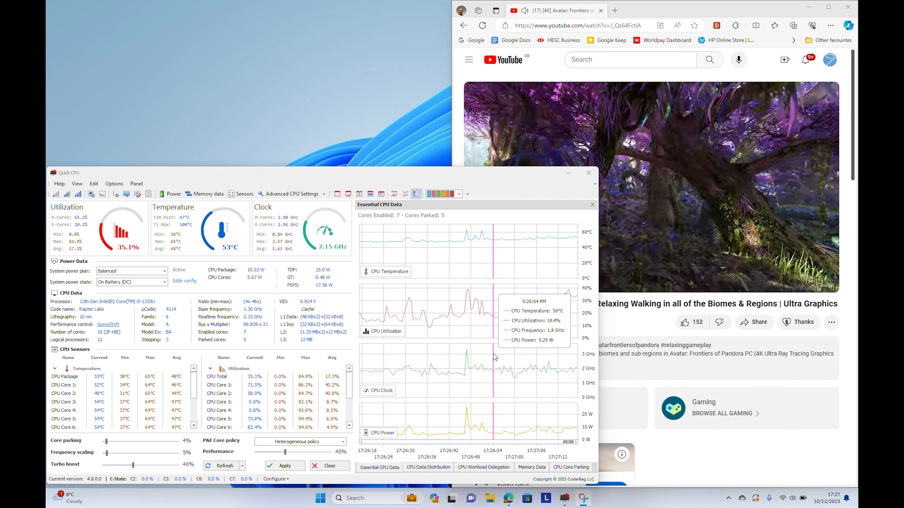